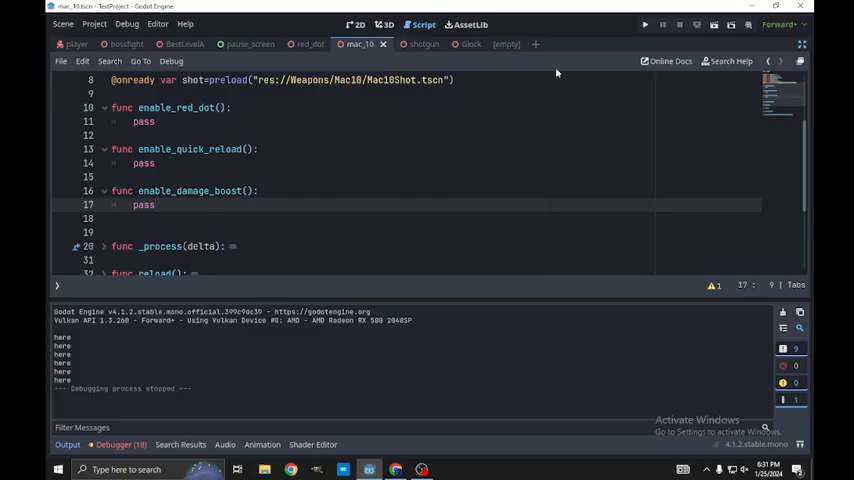
Switch back to the 3D workspace view.
left_click(389, 20)
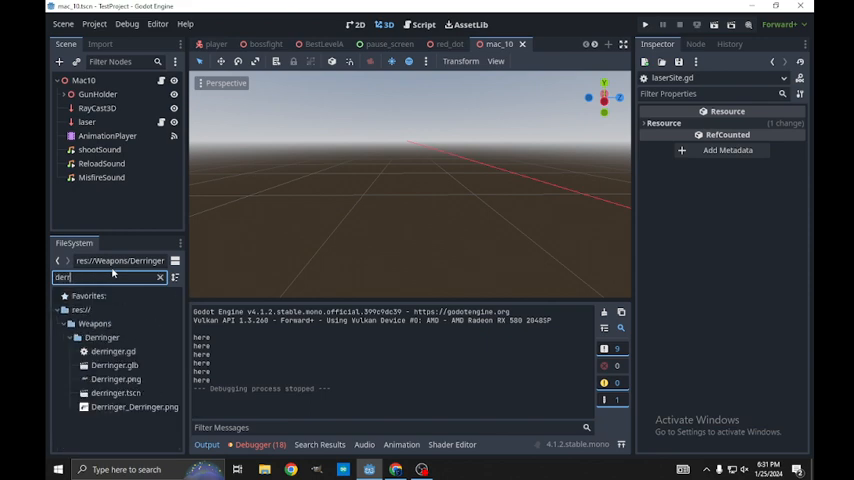
Open derringer.tscn, unhide RayCast3D, inspect laserSite, then switch to the red_dot scene.
double_click(104, 390)
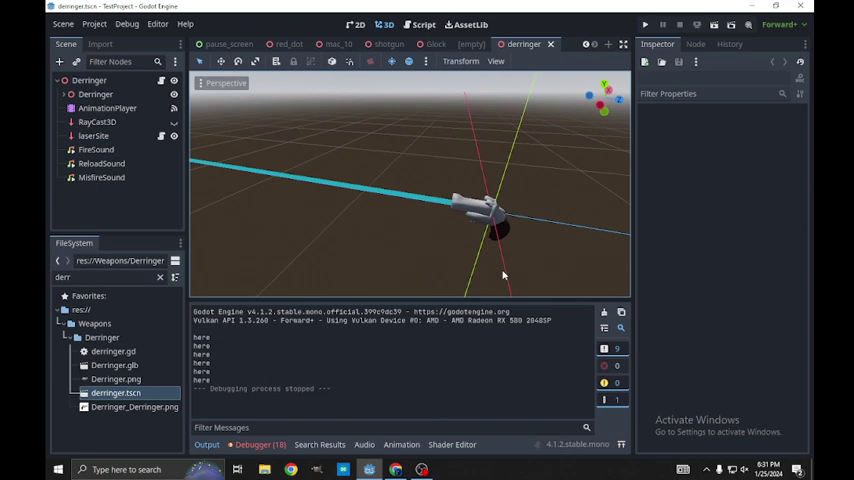
left_click(98, 121)
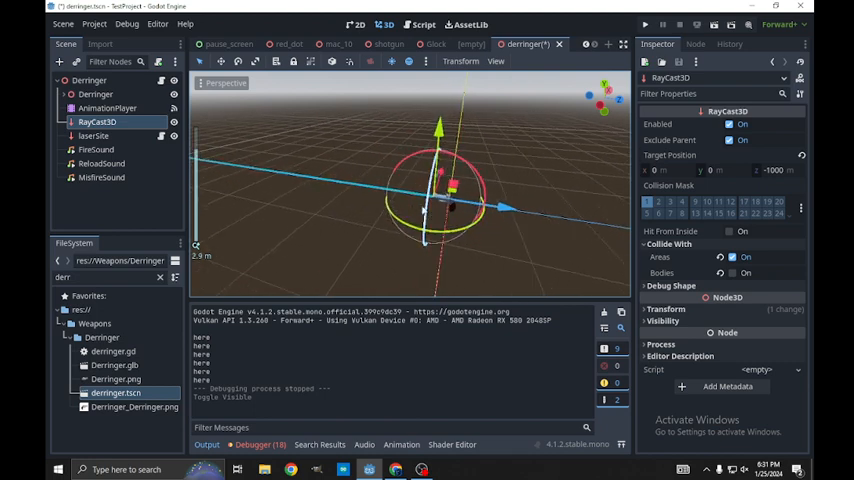
left_click(86, 134)
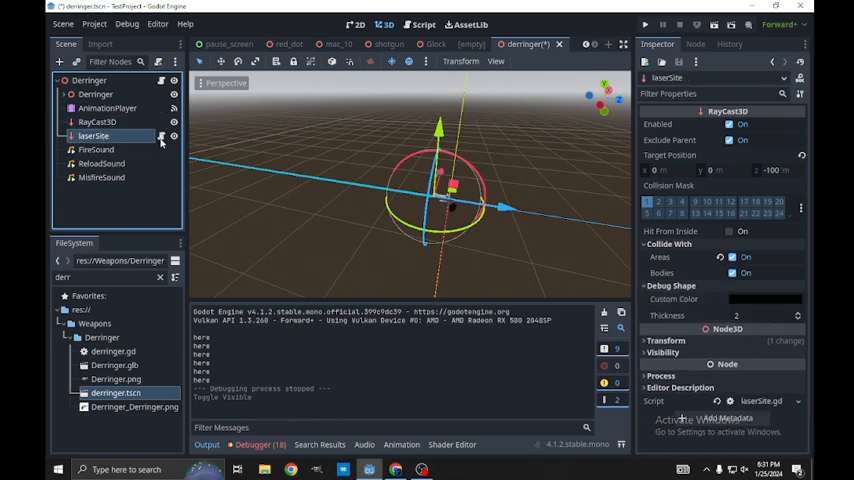
left_click(420, 25)
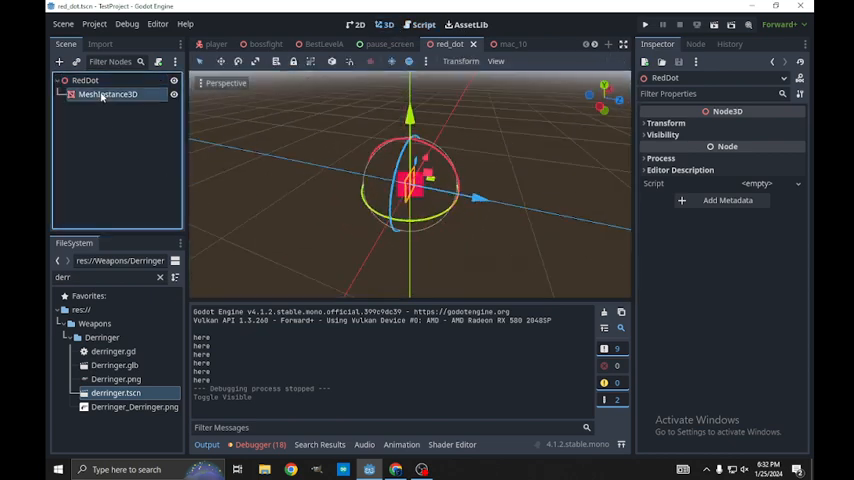
Review MeshInstance3D's red circular material, then open the laserSite node's script.
left_click(90, 96)
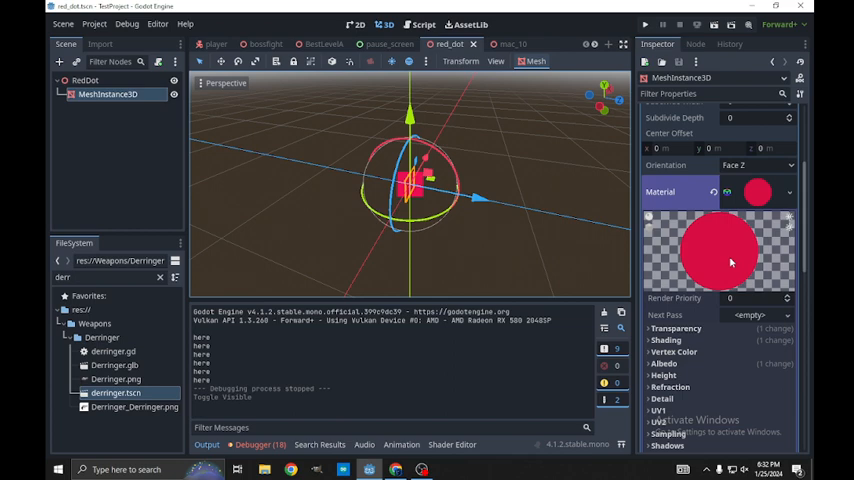
scroll("down", 3)
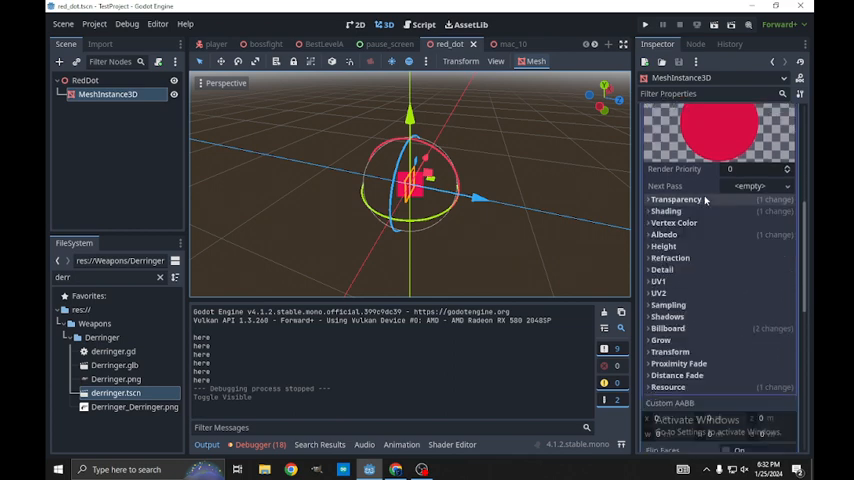
left_click(661, 211)
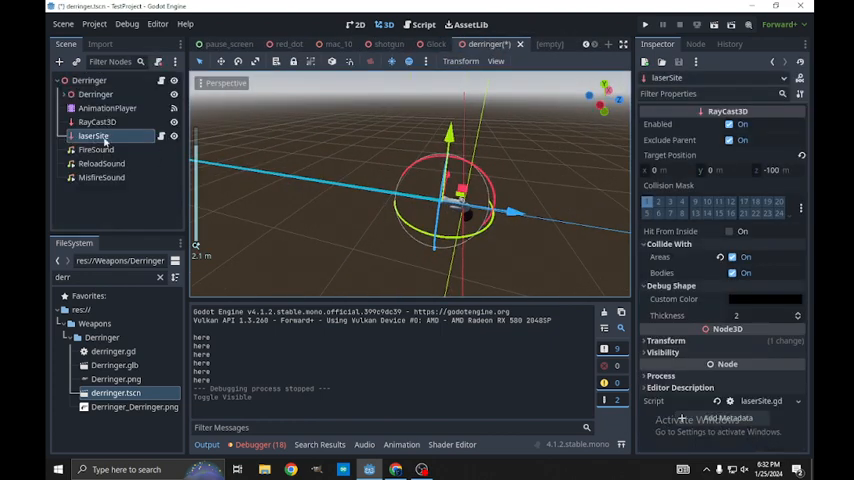
left_click(422, 24)
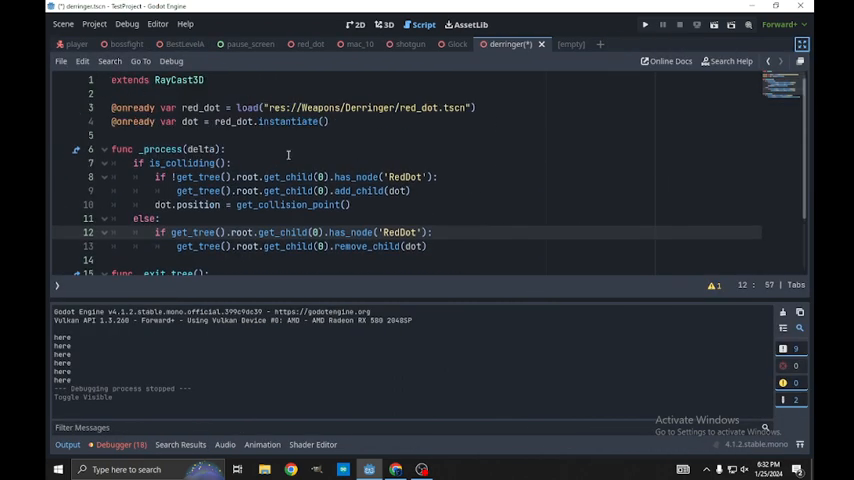
left_click(170, 163)
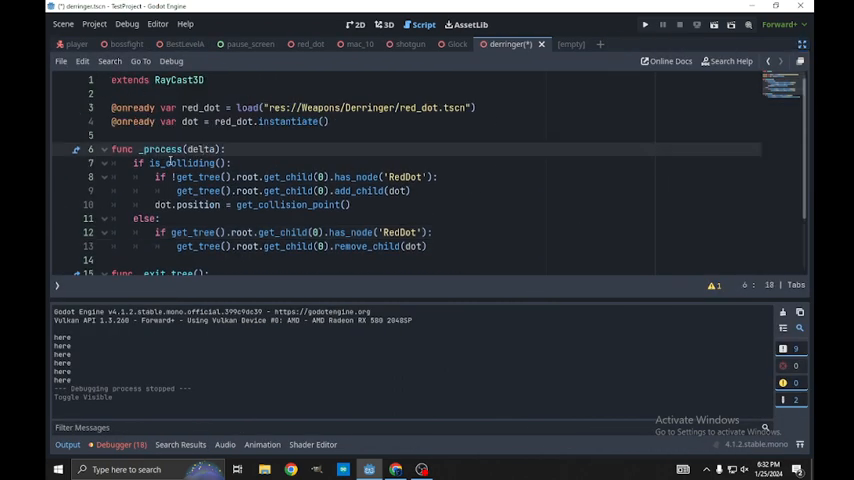
left_click_drag(170, 177, 383, 177)
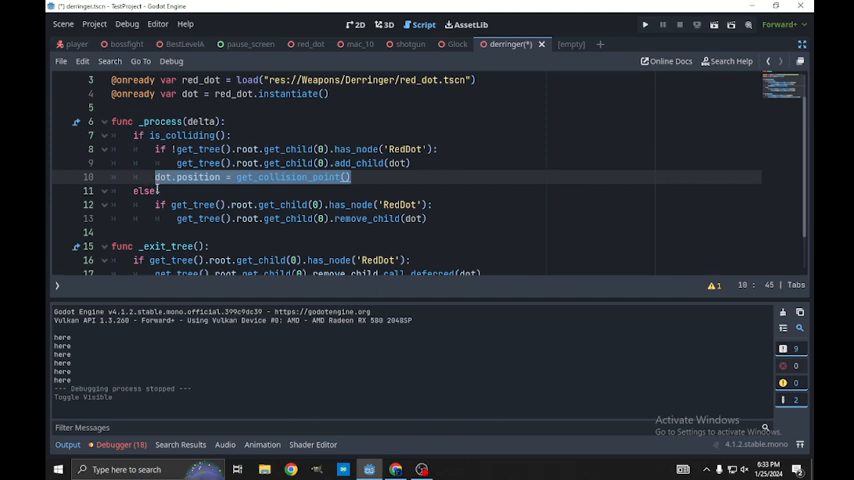
left_click(155, 204)
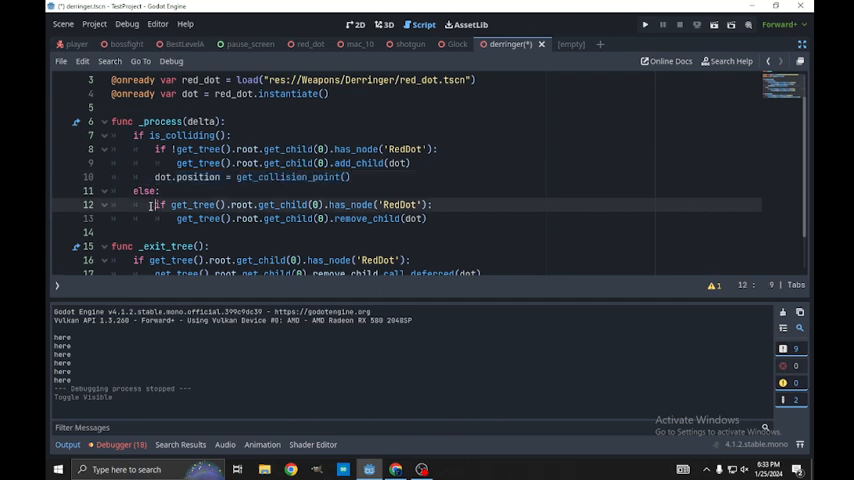
left_click_drag(149, 204, 433, 218)
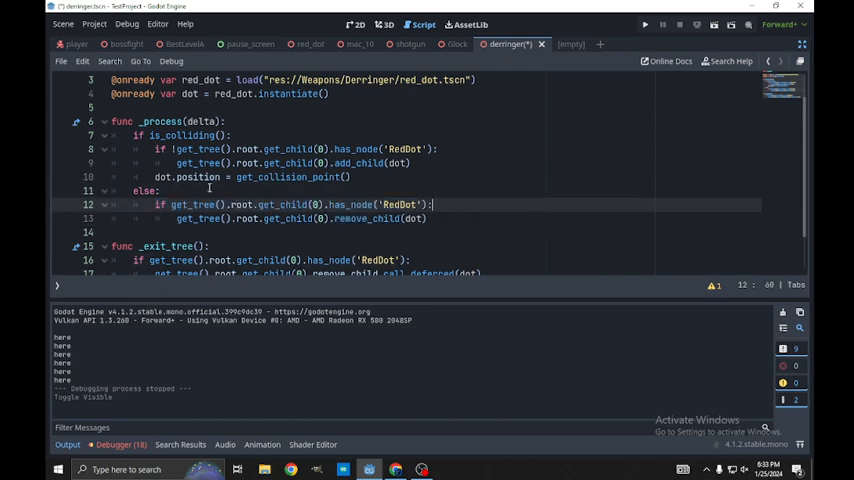
scroll("down", 3)
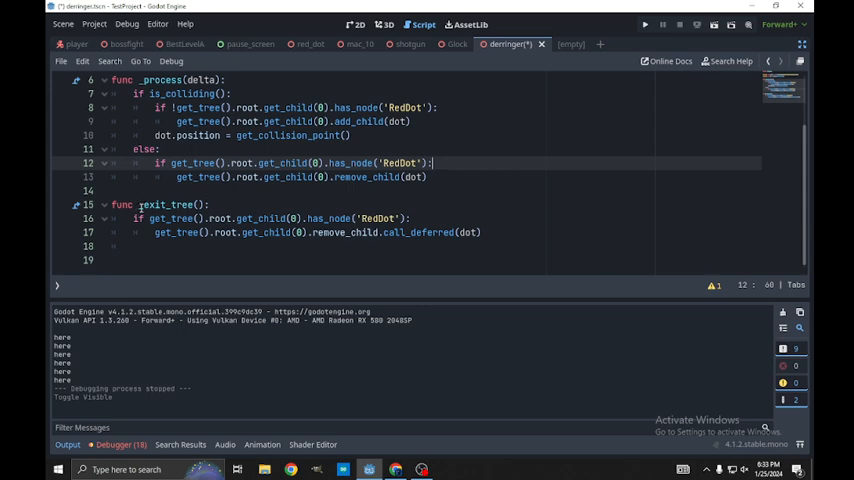
scroll("up", 3)
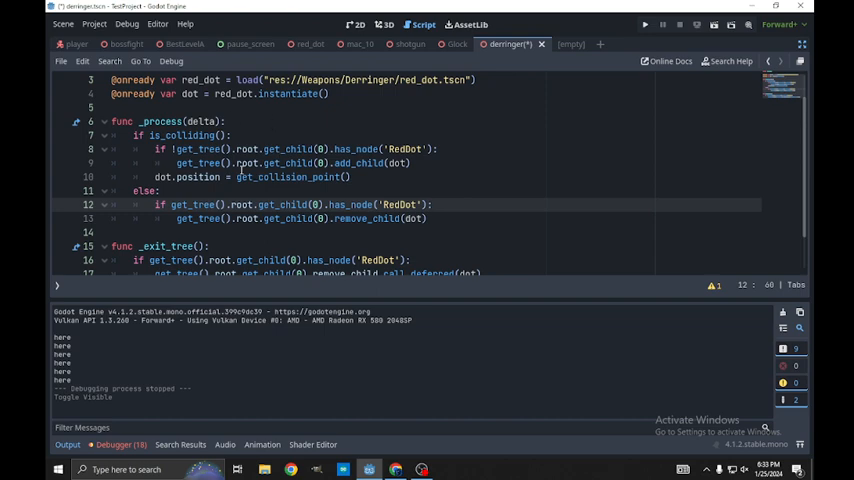
left_click(438, 204)
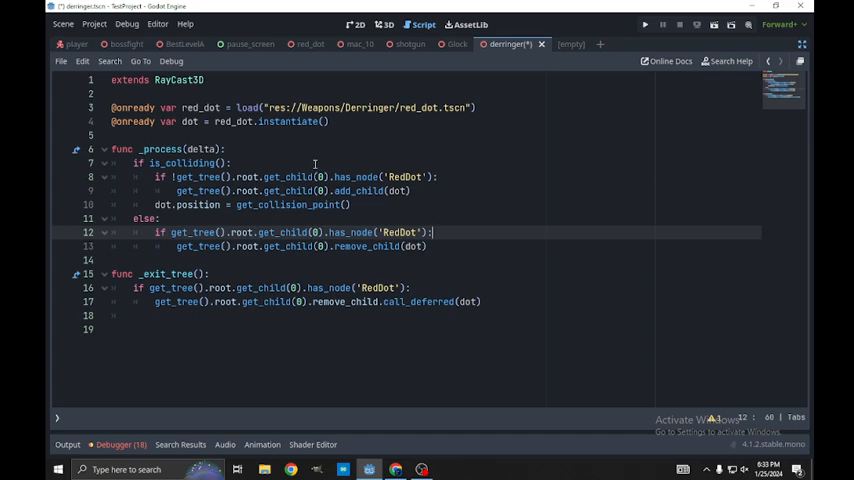
mouse_move(540, 73)
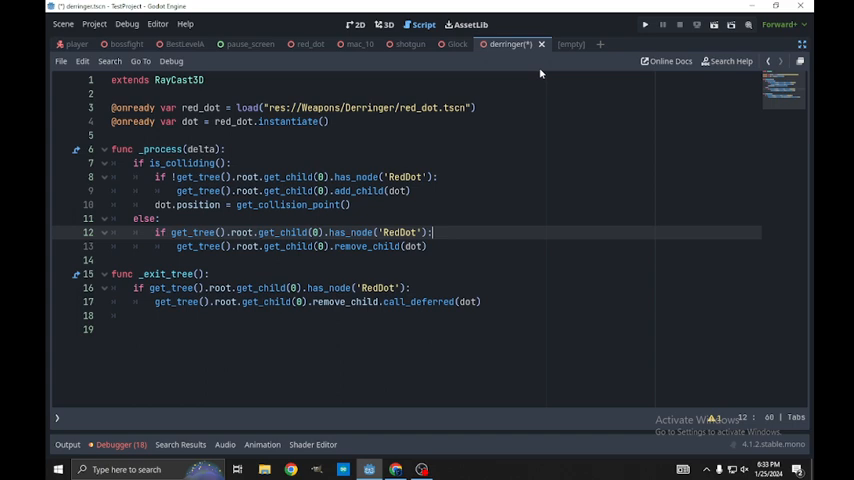
mouse_move(707, 241)
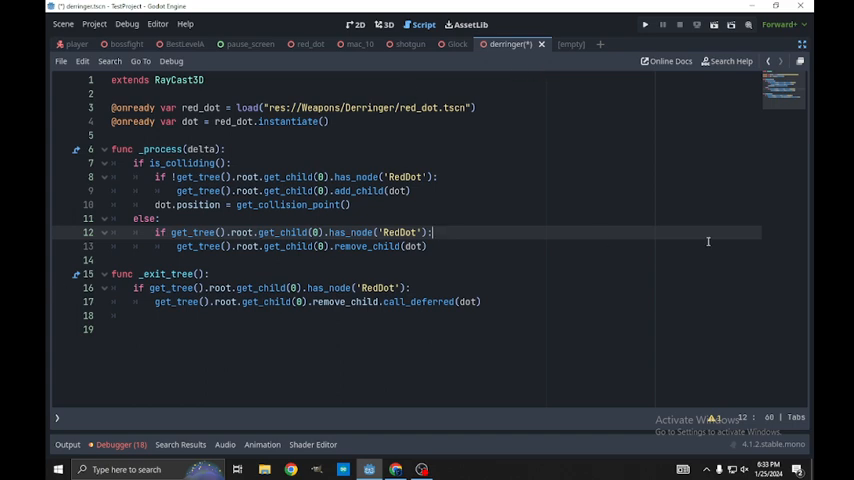